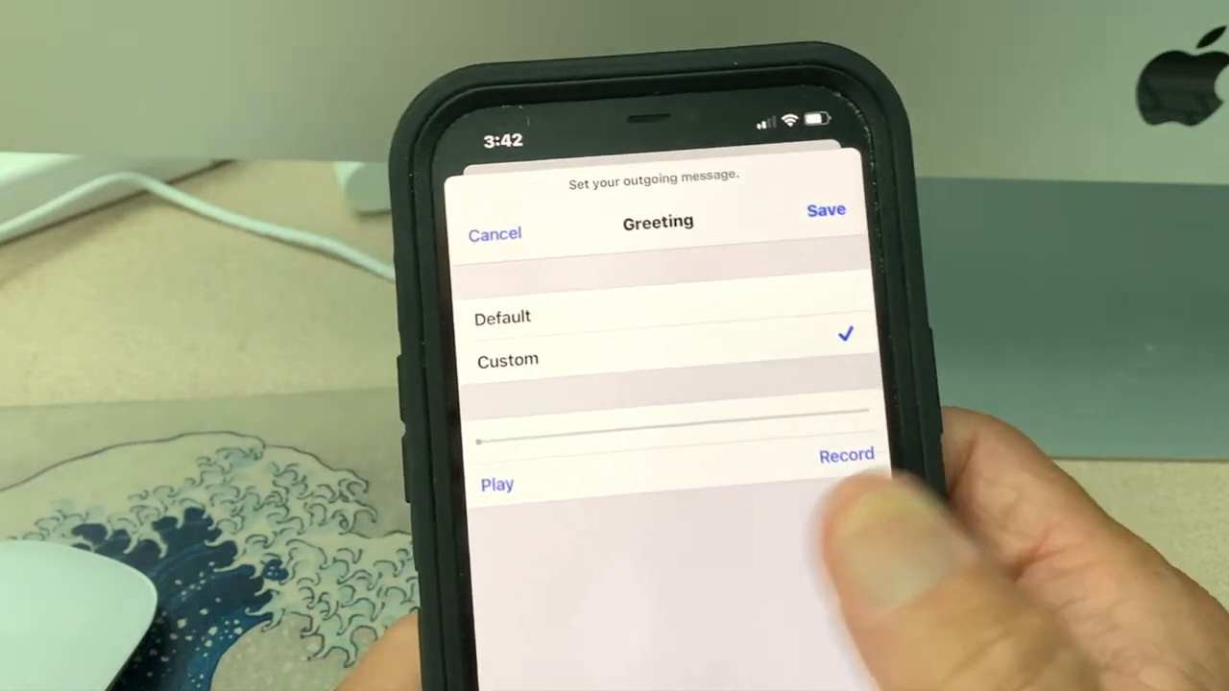
# Step: Play back the recorded custom greeting, then save it as the voicemail greeting
pyautogui.click(498, 483)
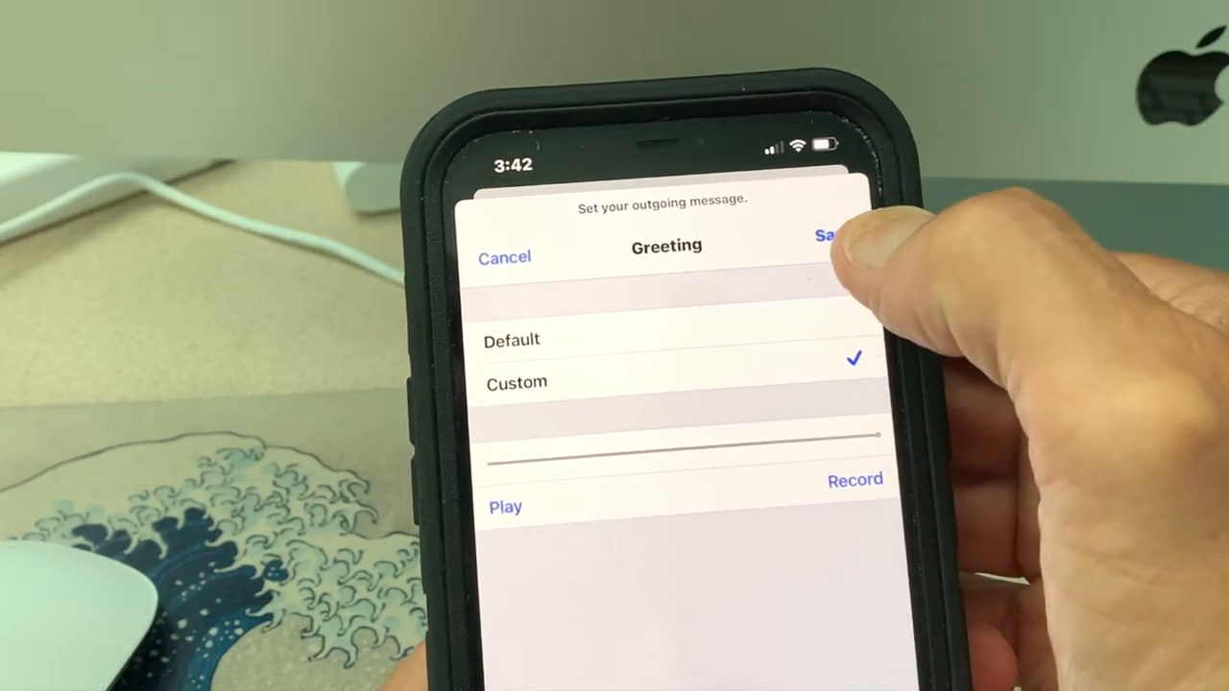
pyautogui.click(828, 235)
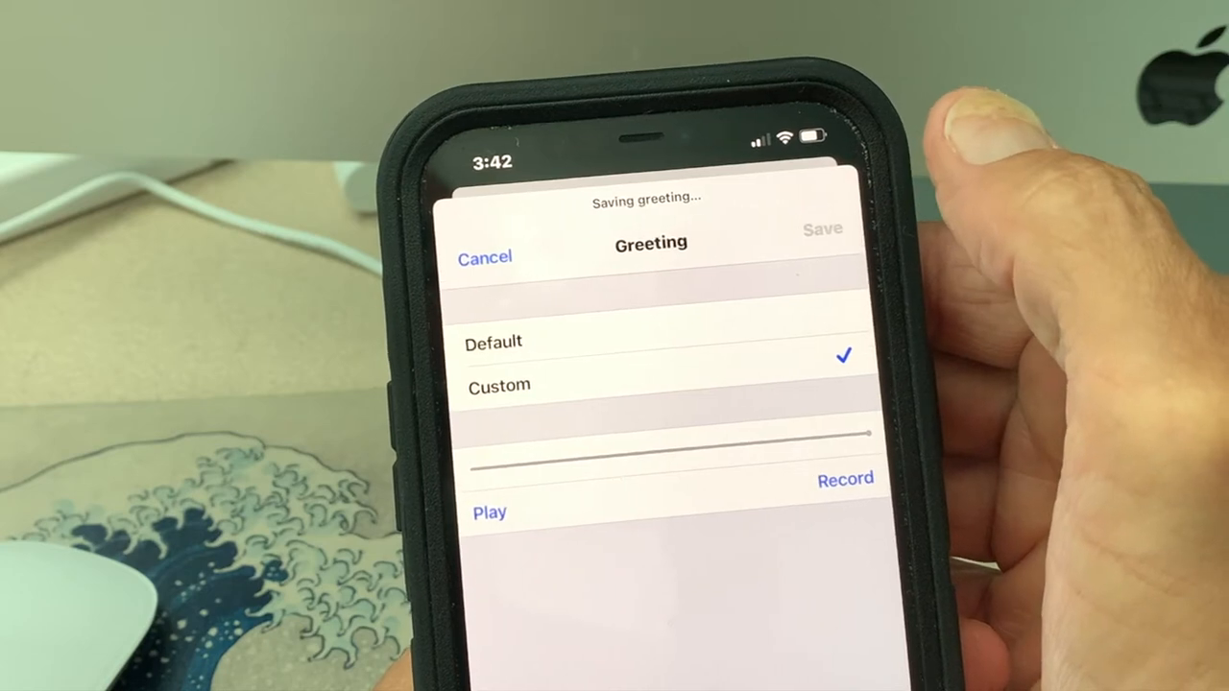